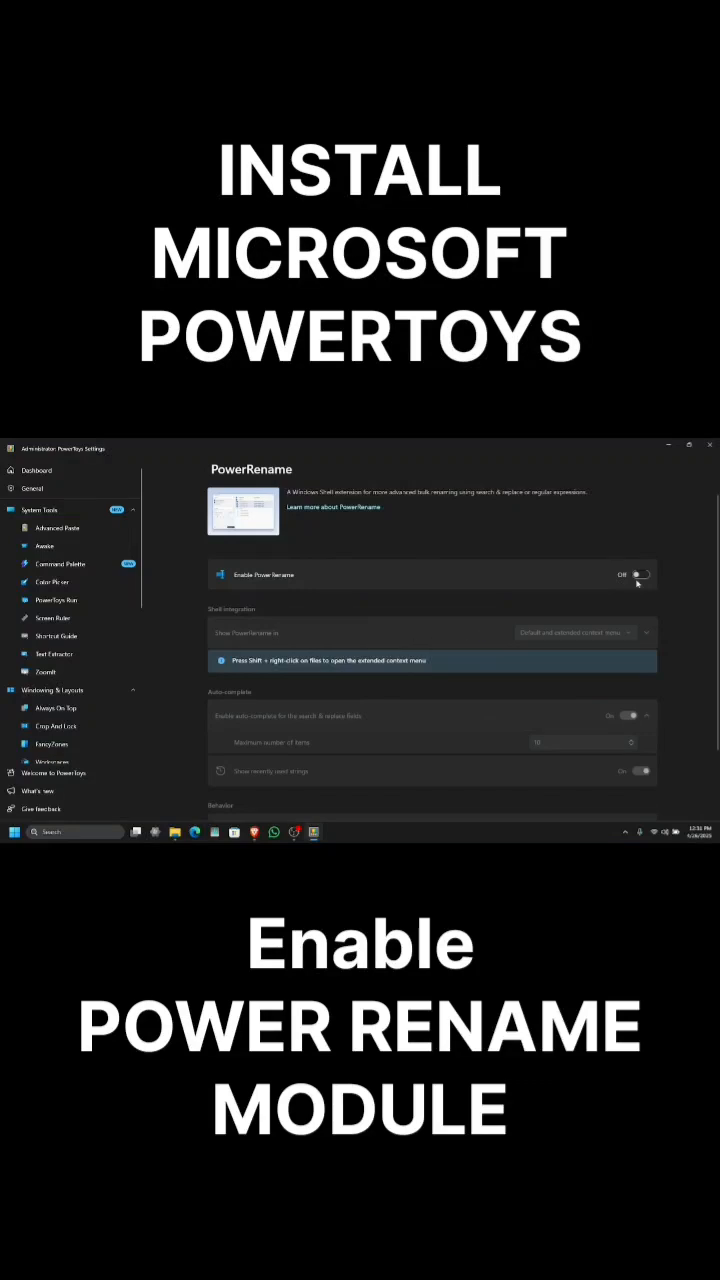
# Enable PowerRename, then open it on the two selected video files from File Explorer
pyautogui.click(639, 574)
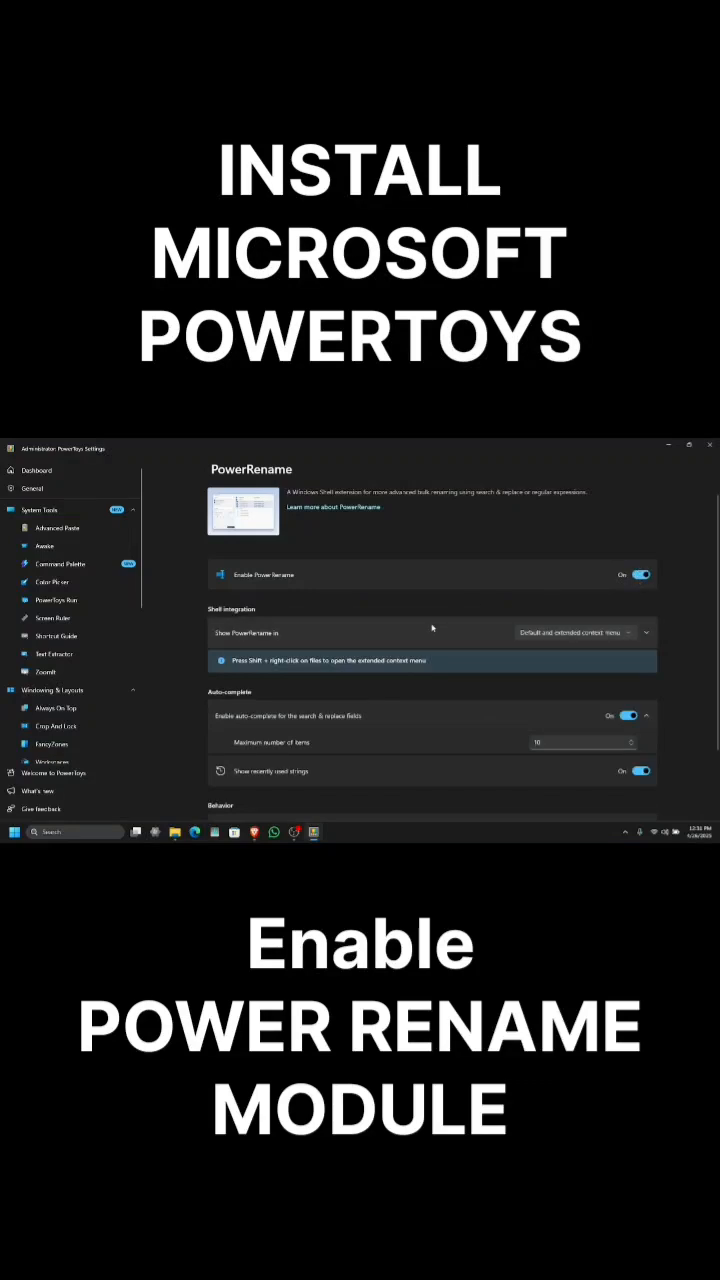
pyautogui.scroll(-3)
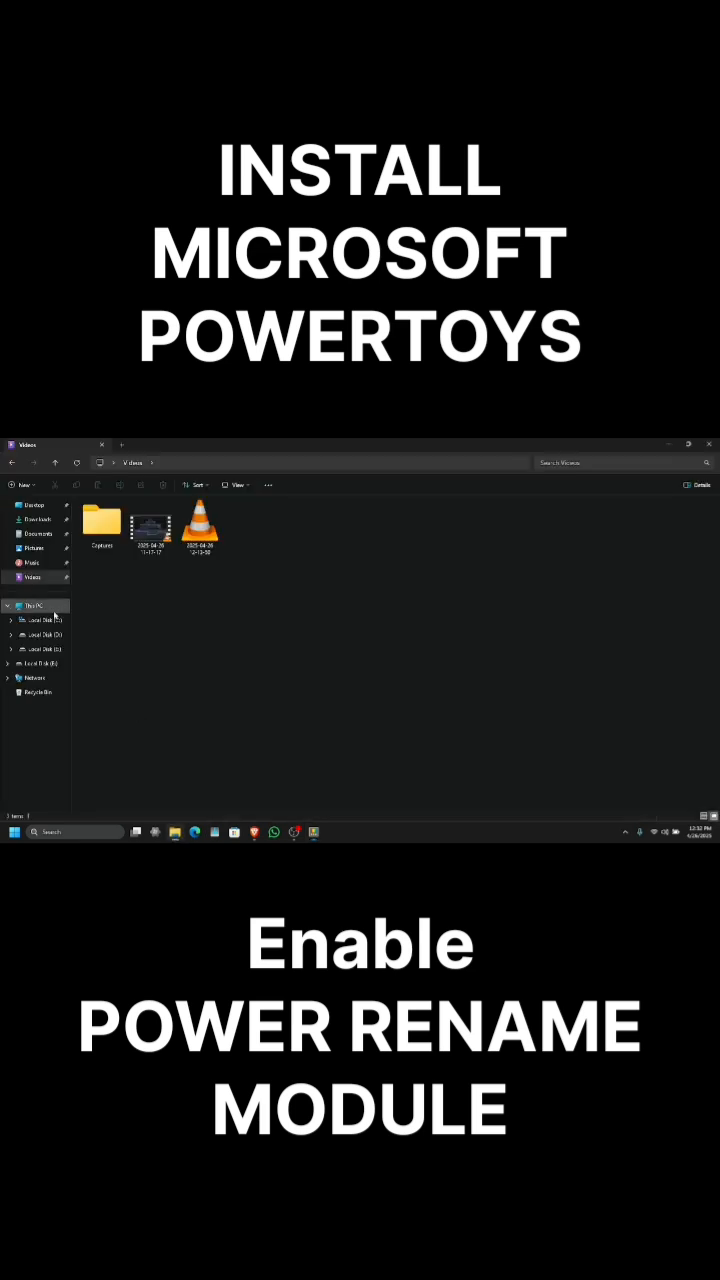
pyautogui.rightClick(199, 525)
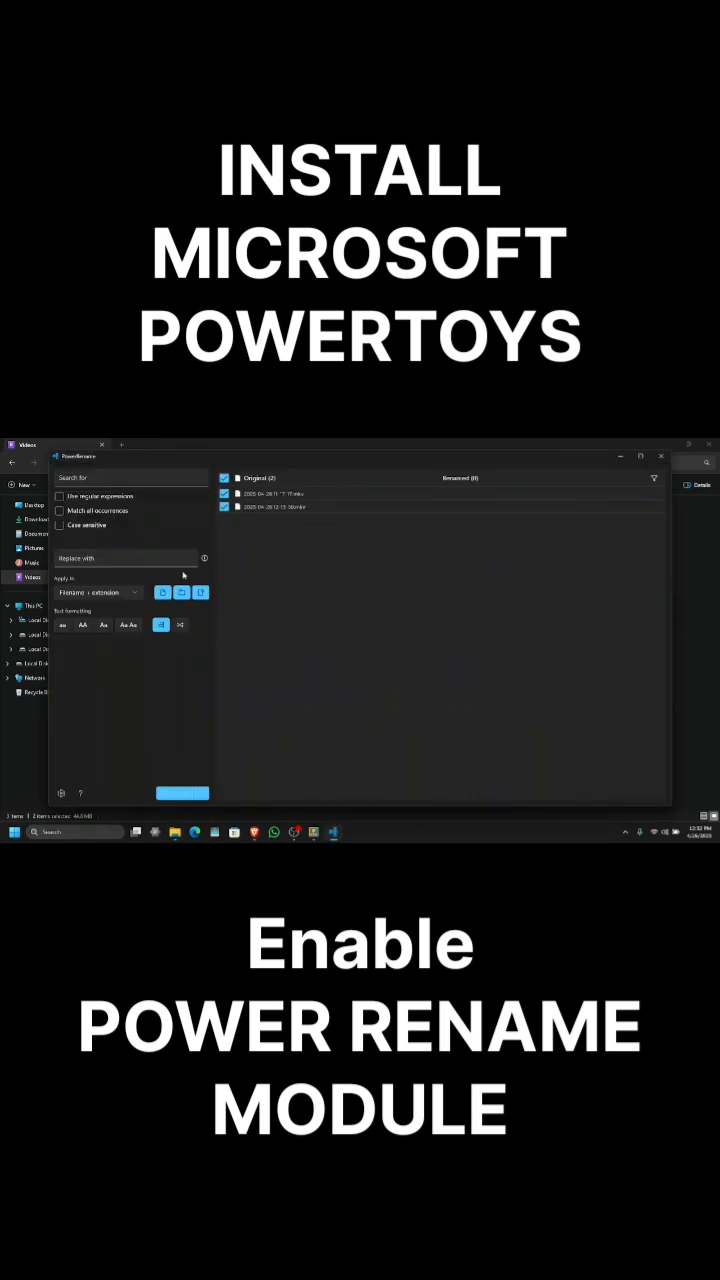
# Enter 2025-04-26 as the search text in PowerRename
pyautogui.click(130, 477)
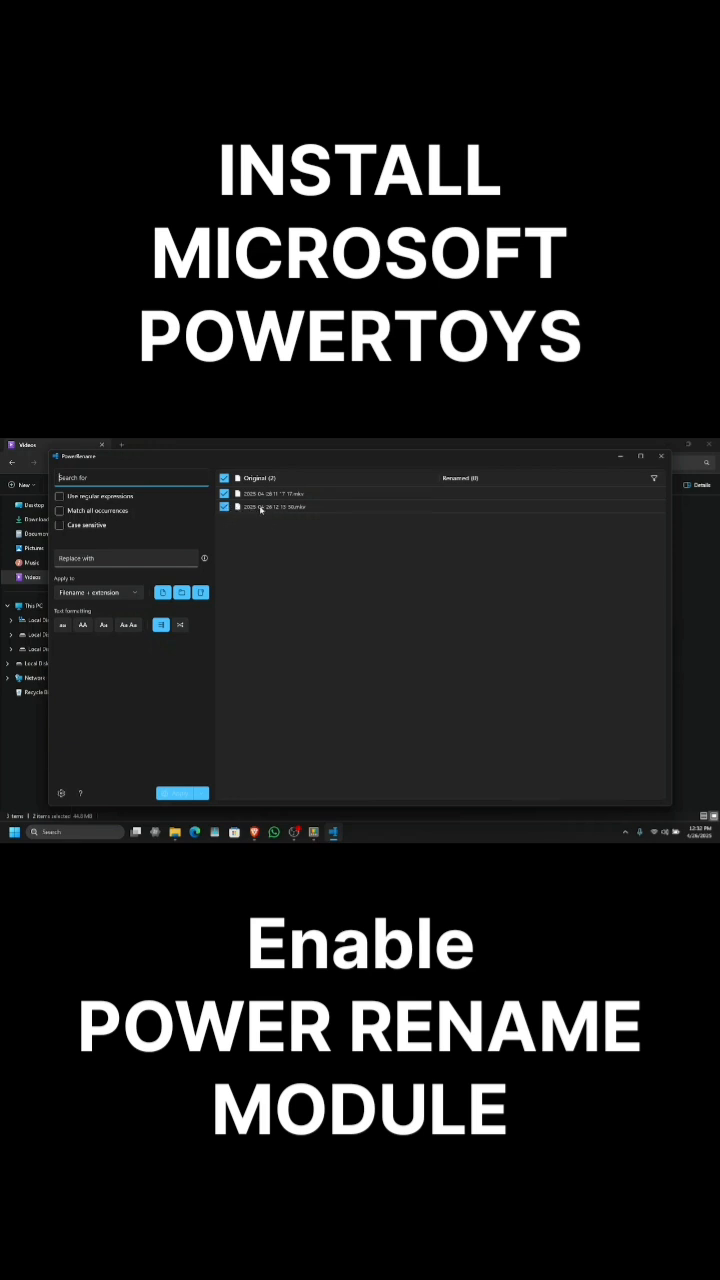
pyautogui.write('28')
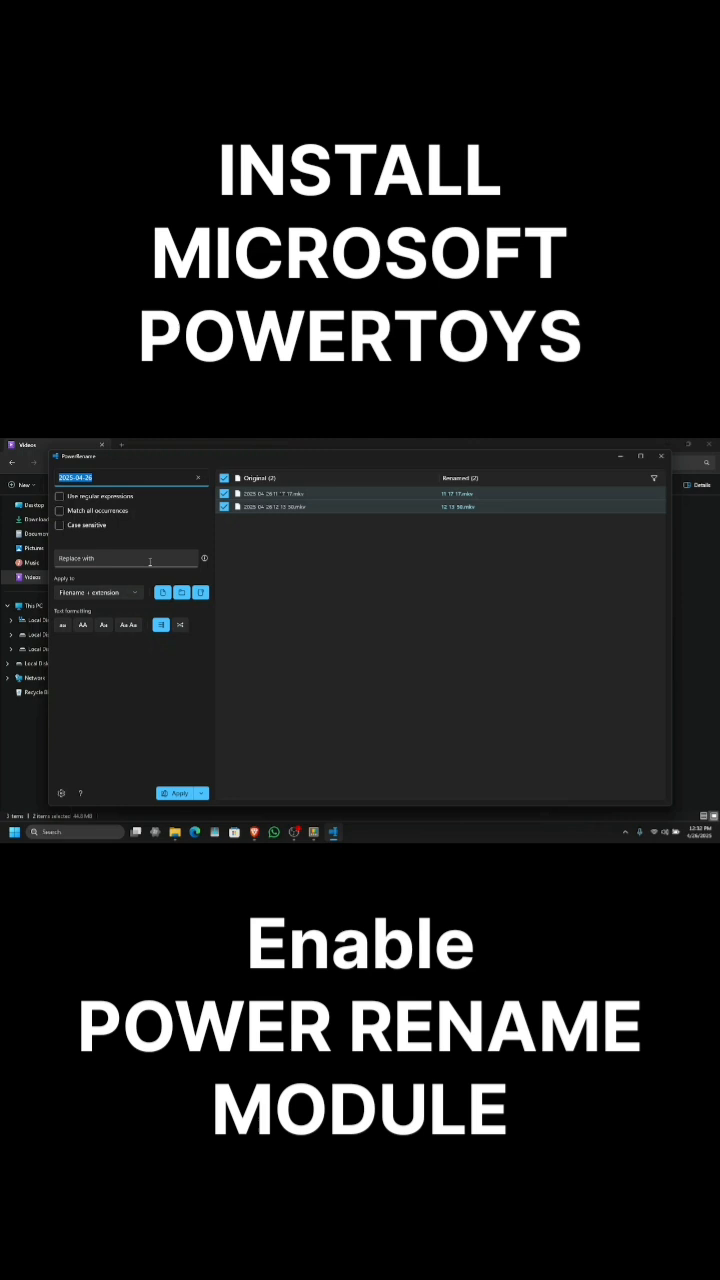
# Enter 2025-04-27 as the replacement and check both videos' renamed preview
pyautogui.write('2025-04-27')
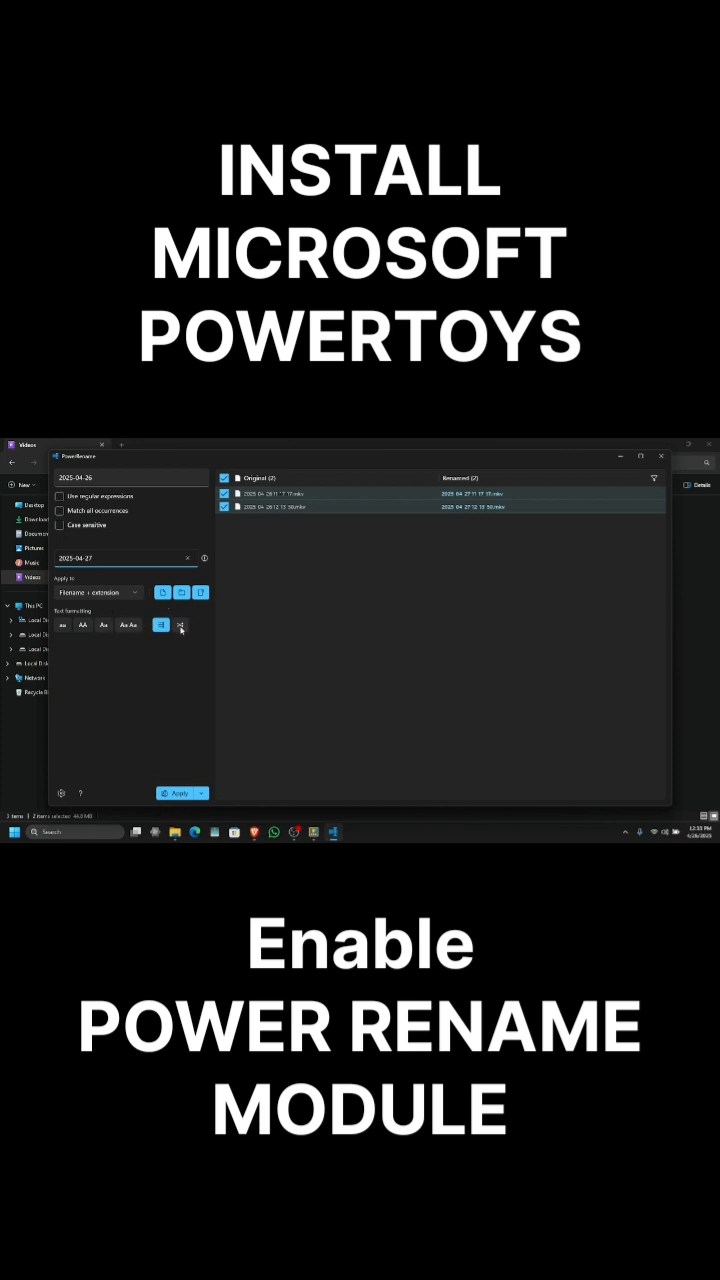
pyautogui.click(160, 625)
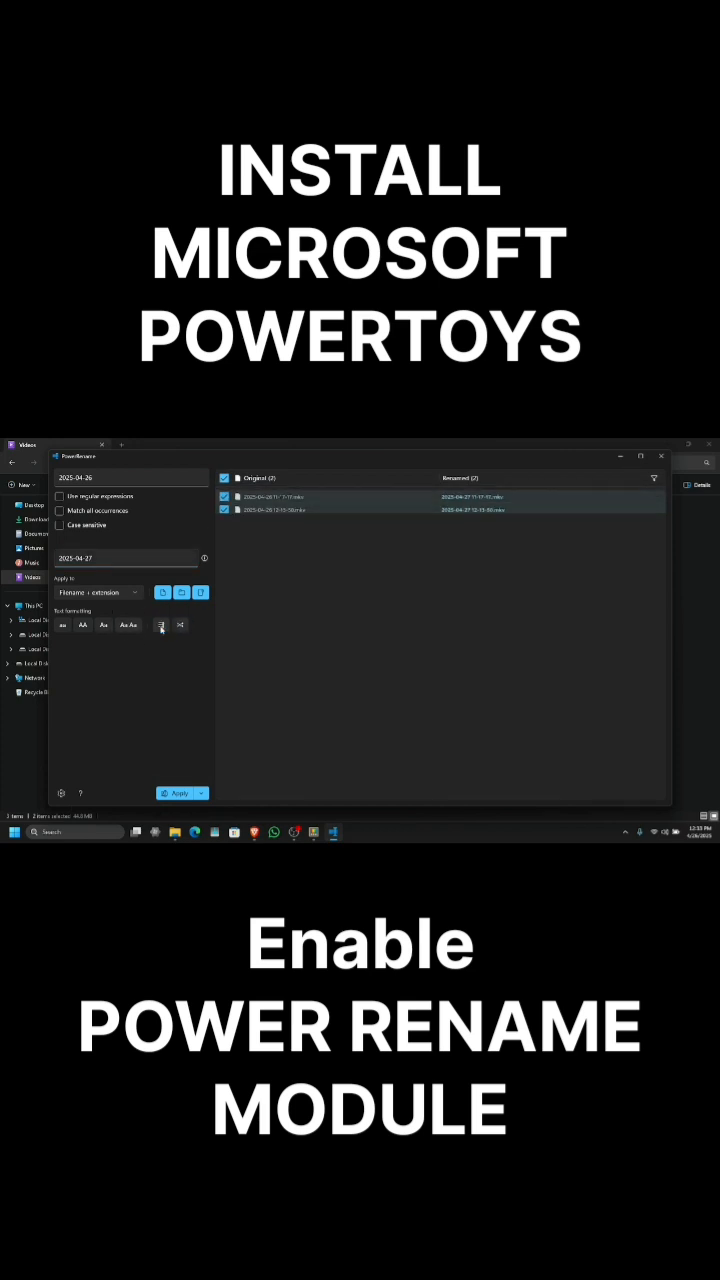